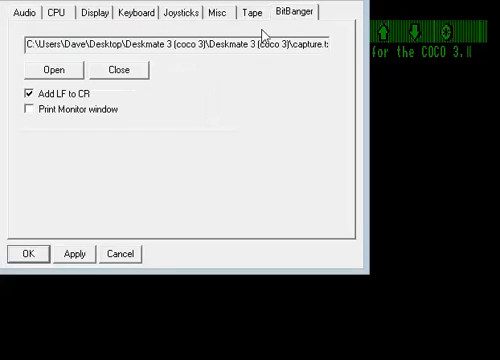
Close the capture.txt printer file on the BitBanger tab so the captured text is written out
click(118, 68)
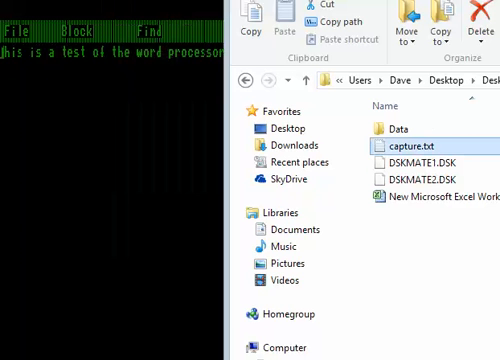
Open capture.txt from the Deskmate 3 folder to read the captured sentence in Notepad
double_click(406, 148)
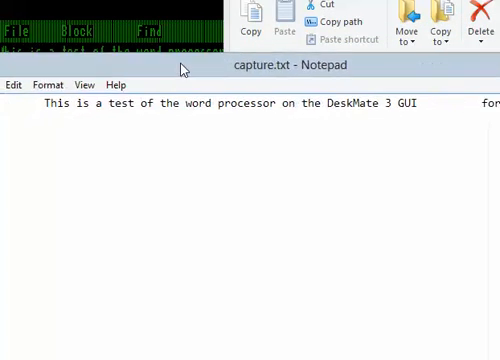
Bring up Notepad's Print dialog for capture.txt and look over the printer list
click(16, 84)
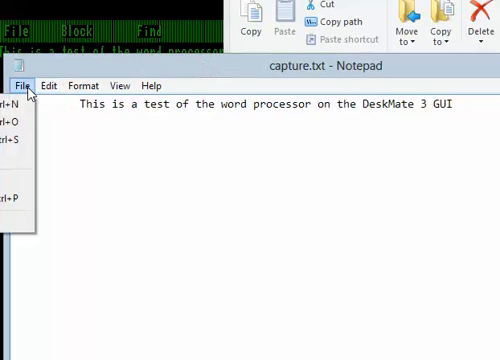
click(12, 192)
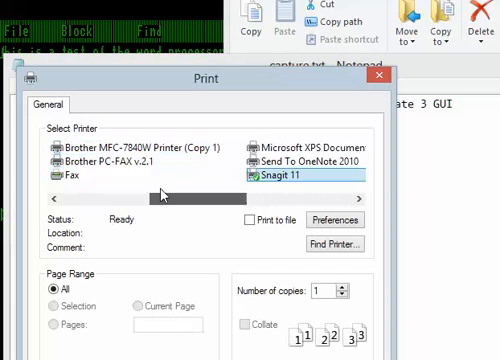
scroll(left, 3)
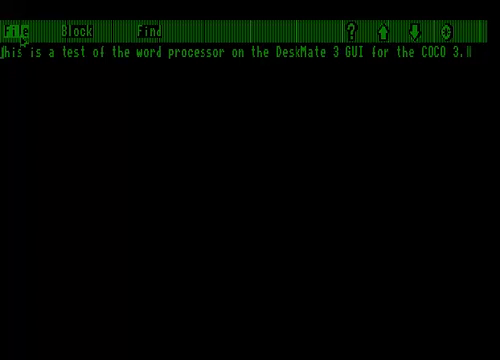
Close the word processor document and launch the Calc spreadsheet from the desktop
click(20, 18)
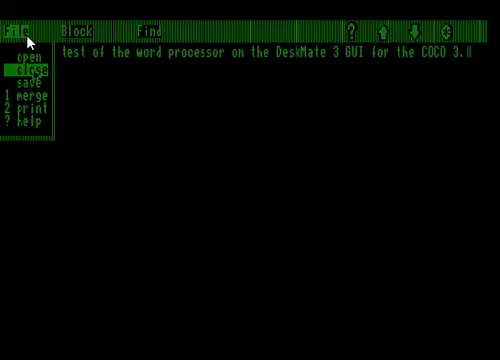
click(18, 64)
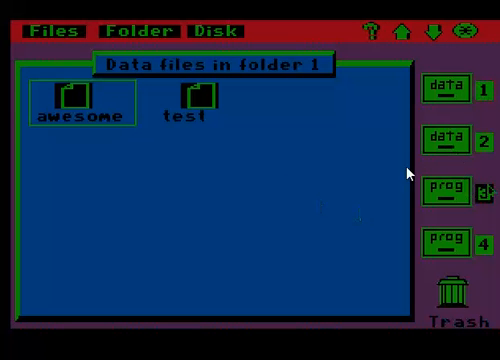
click(448, 188)
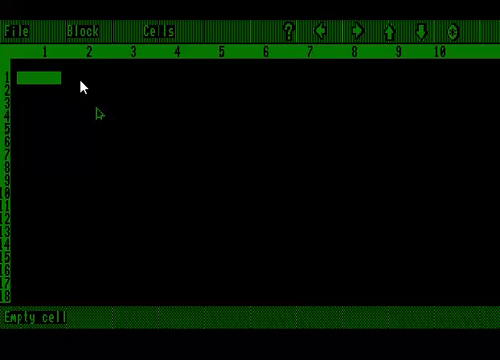
Enter 10.00, 20.00 and 30.00 into the first three rows of columns 1 and 2
text(10.00)
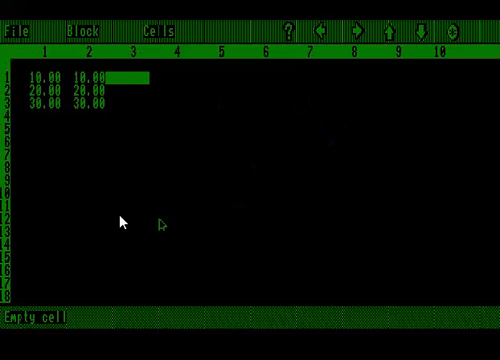
mouse_move(76, 244)
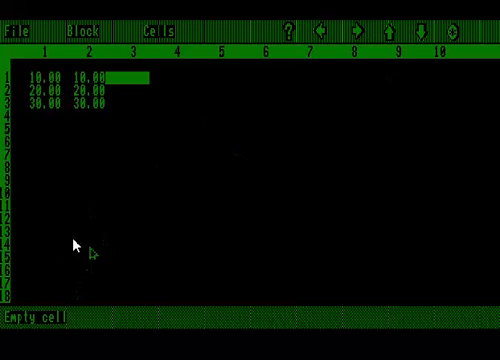
mouse_move(110, 186)
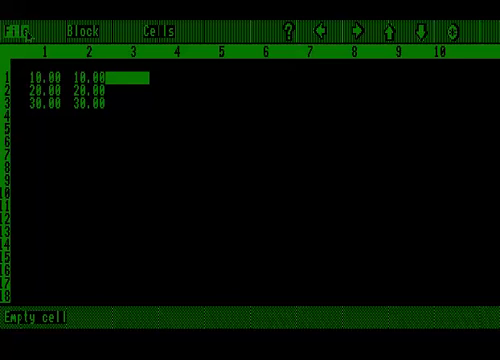
click(12, 28)
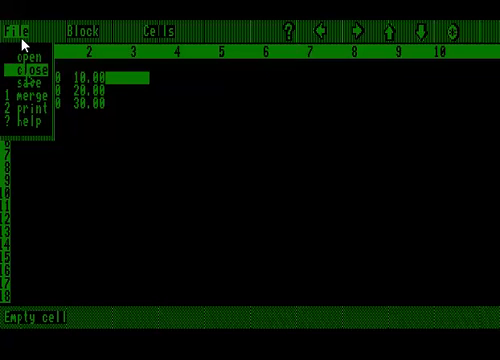
Close the Calc spreadsheet and select the test file in the Data files window
click(32, 64)
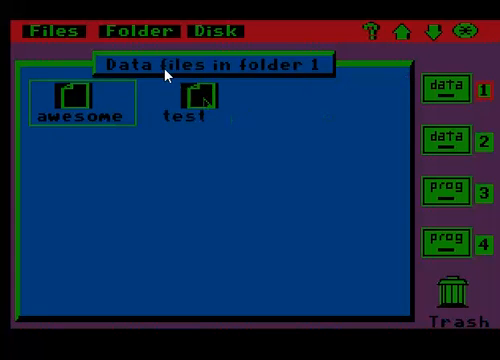
click(200, 110)
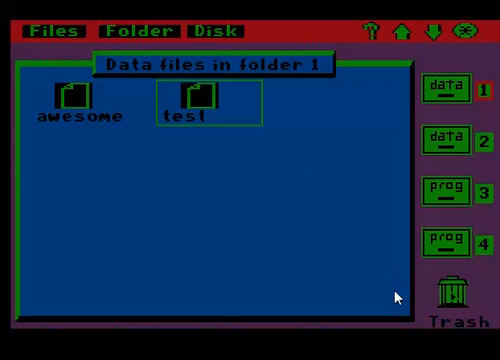
mouse_move(178, 104)
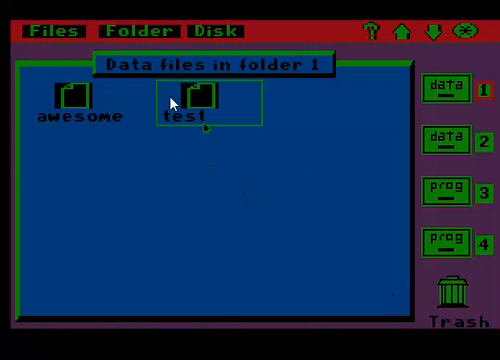
mouse_move(40, 18)
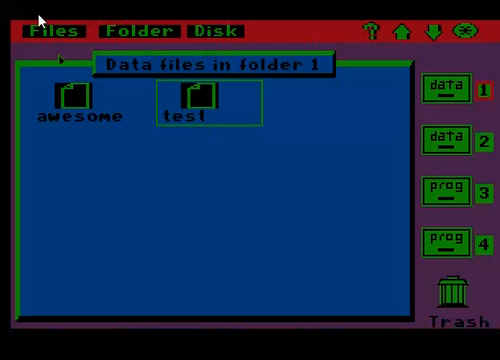
Delete the test file from folder 1, leaving only awesome, and bring up the folder's sort options
click(52, 26)
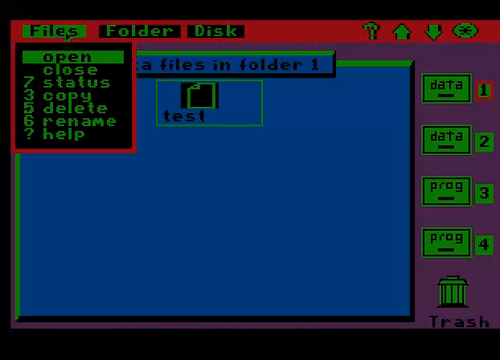
mouse_move(62, 102)
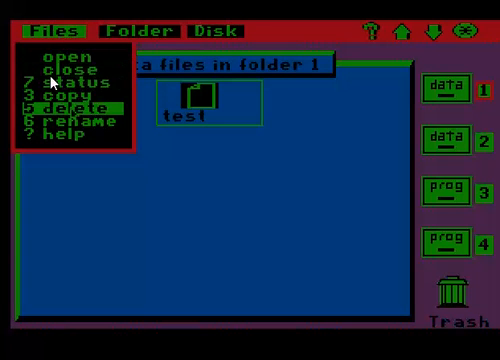
click(78, 104)
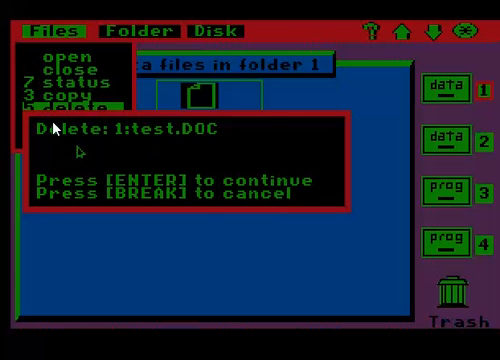
key(Return)
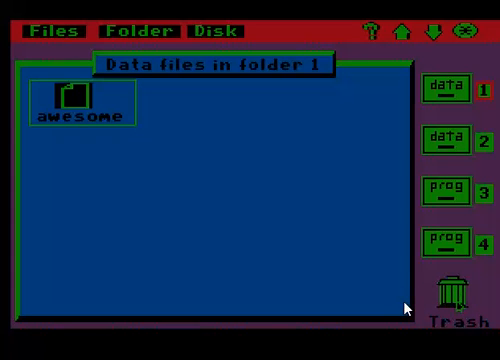
mouse_move(412, 290)
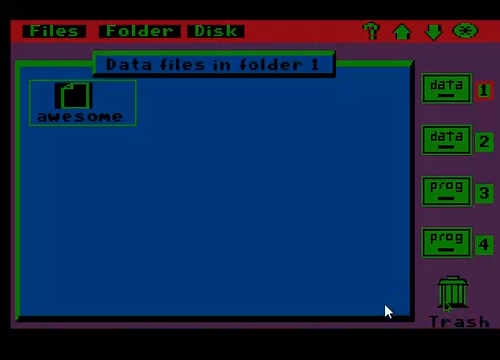
mouse_move(384, 292)
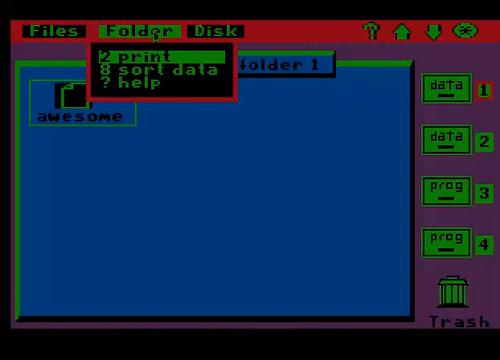
click(156, 70)
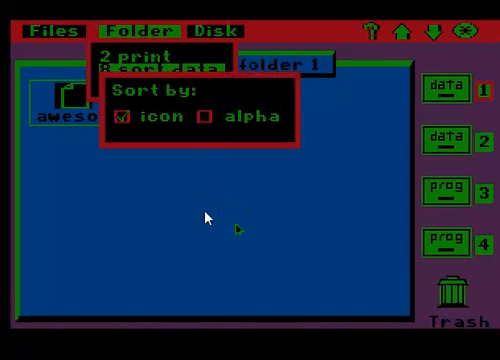